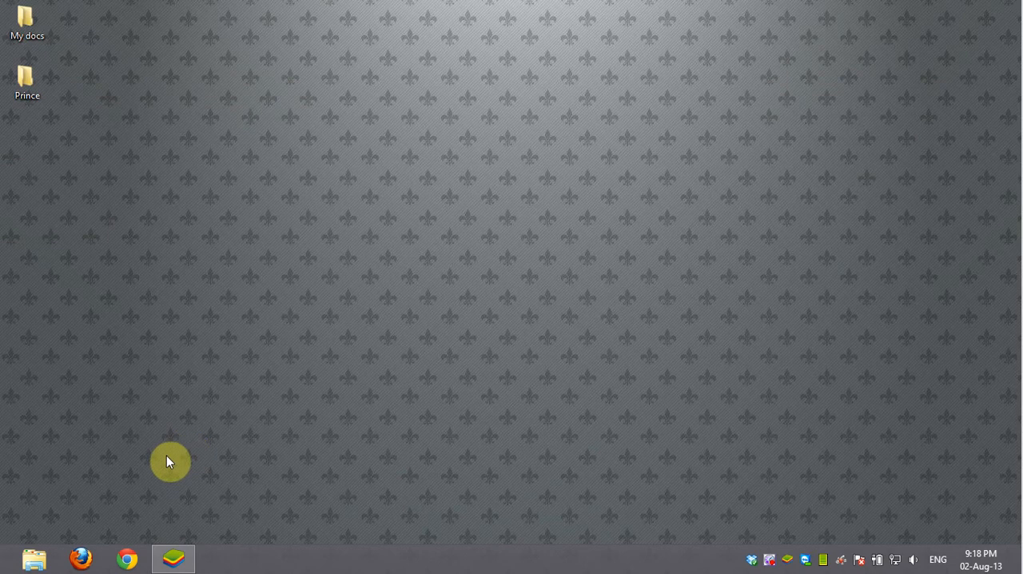
mouse_move(174, 464)
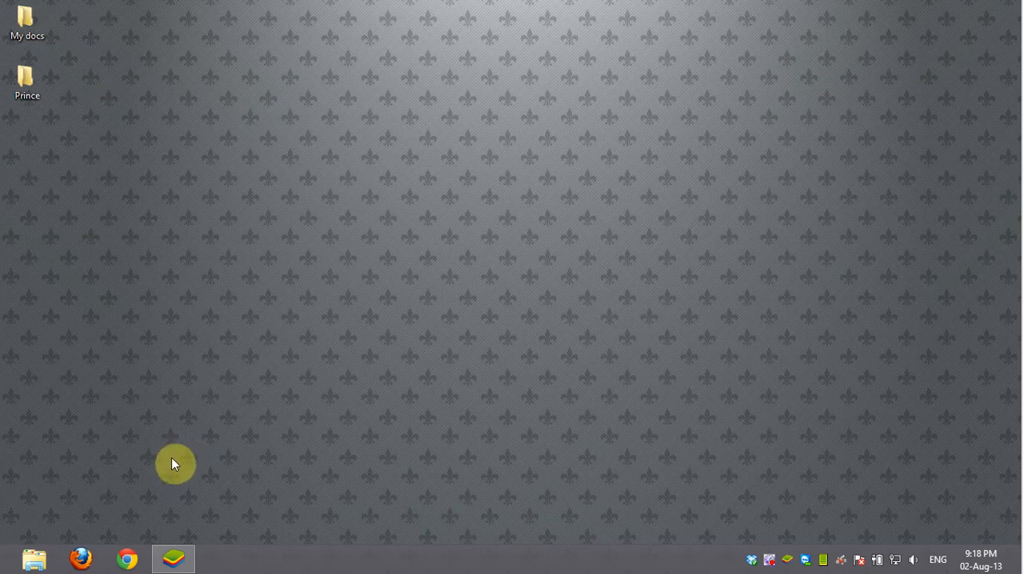
mouse_move(244, 461)
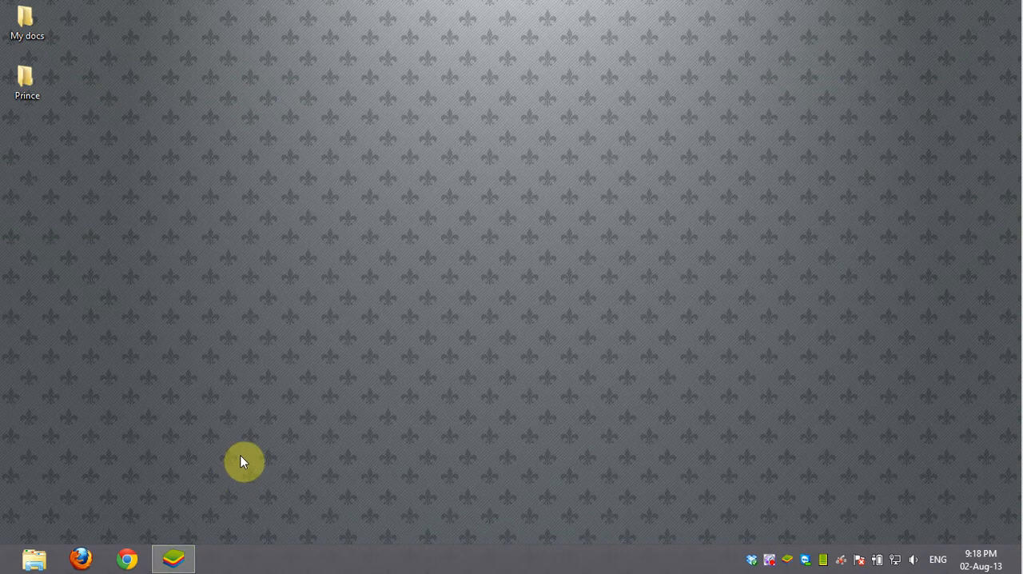
- Search 'file manager', install File Manager from the first store, and return to My Apps
left_click(172, 559)
type("fi")
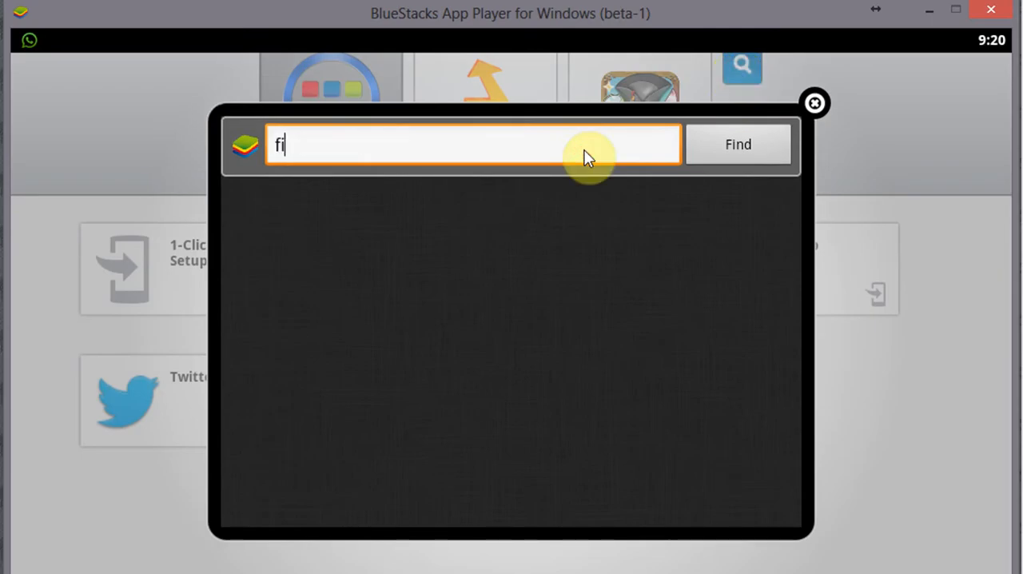
left_click(738, 144)
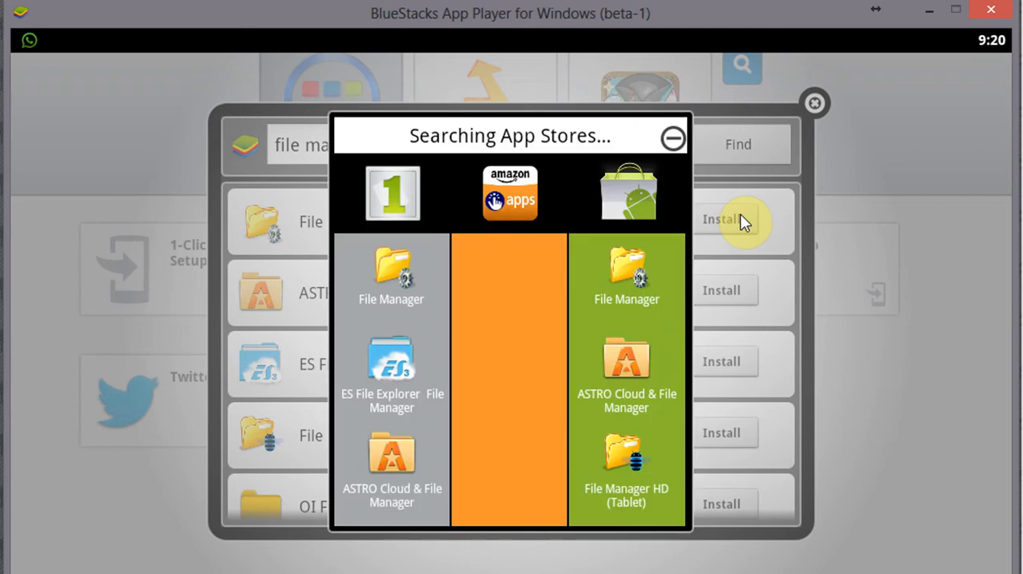
left_click(391, 274)
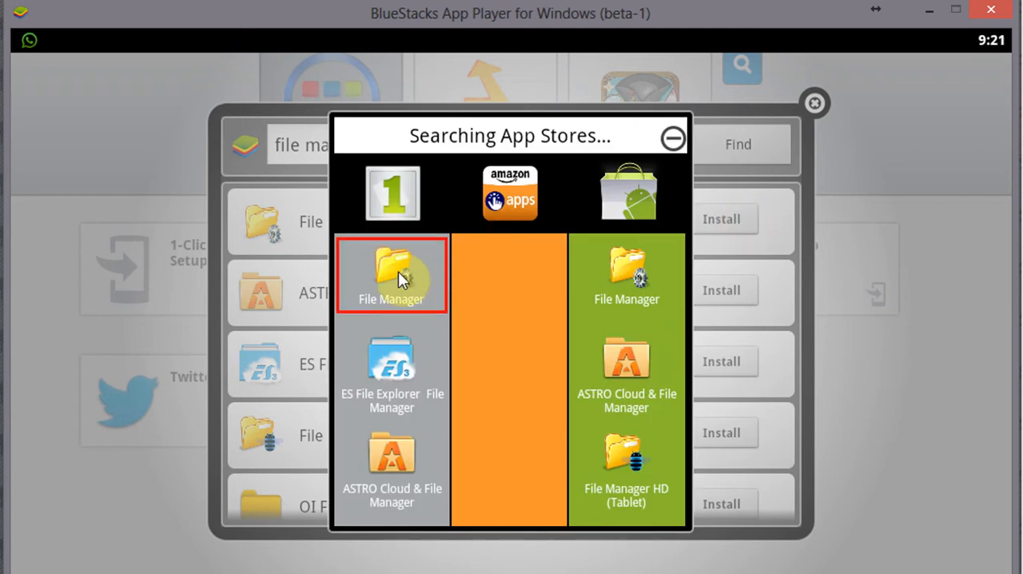
left_click(392, 276)
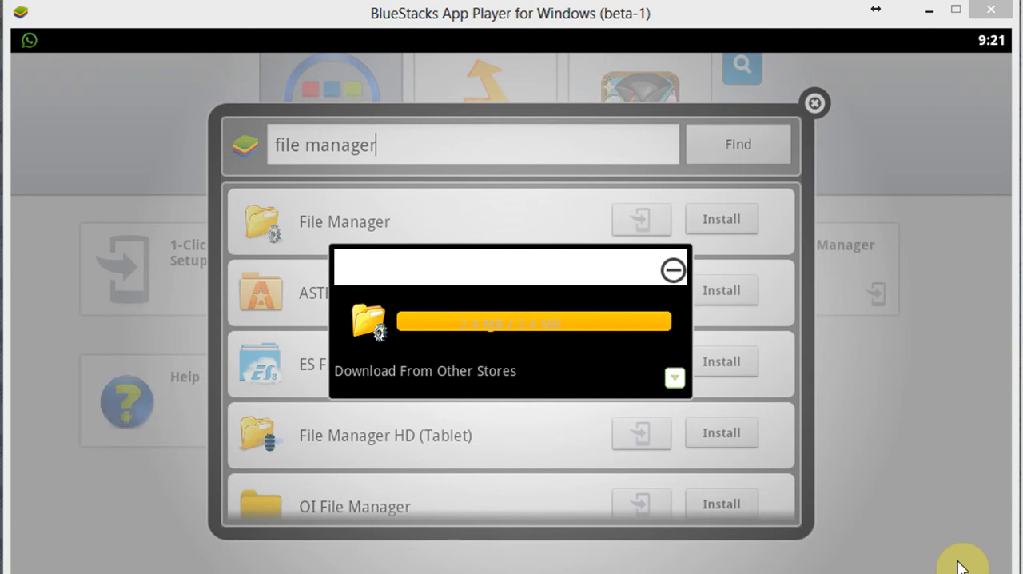
left_click(815, 103)
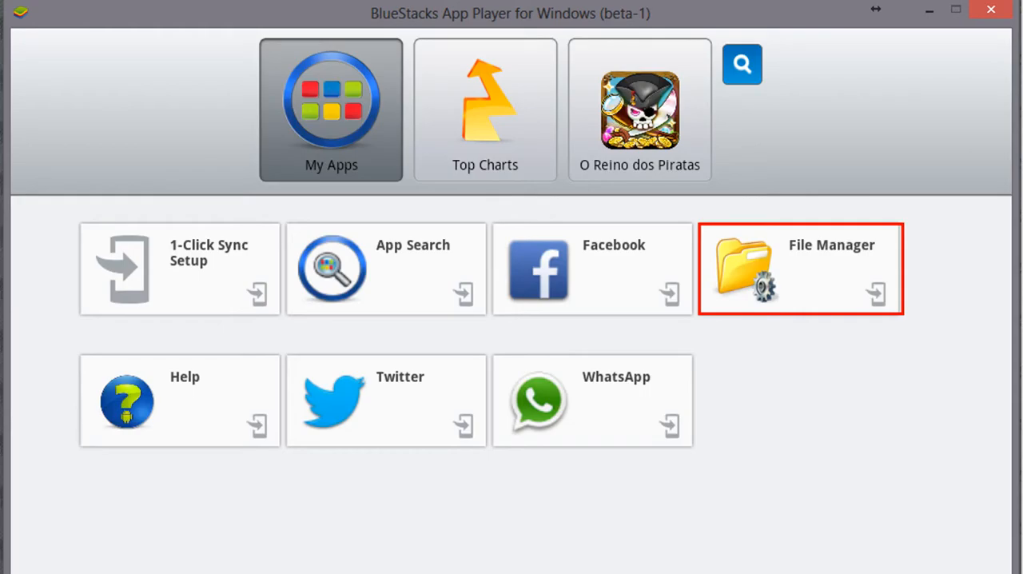
mouse_move(798, 427)
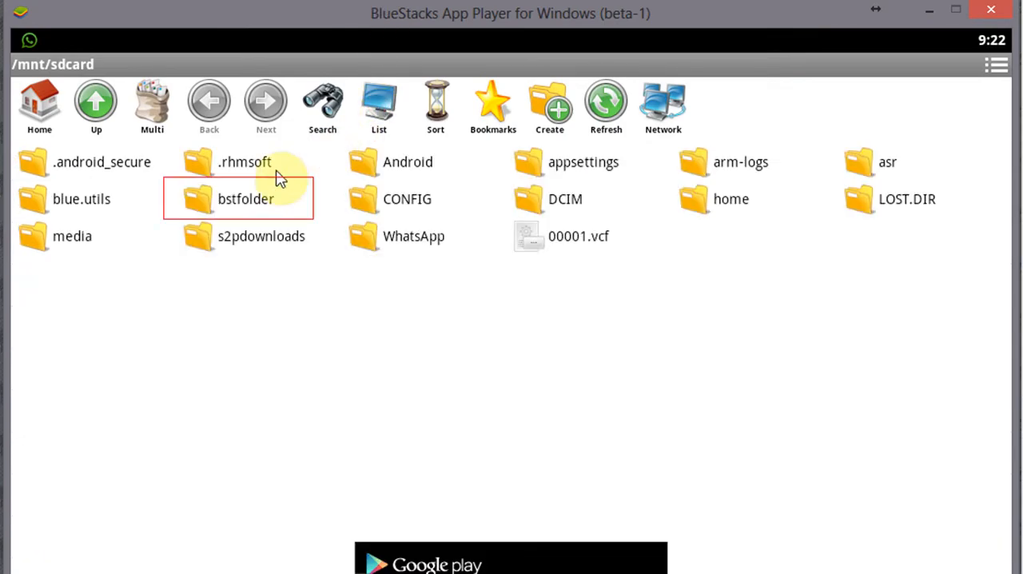
- Browse into the shared bstfolder and reach the PC's Pictures library
double_click(245, 198)
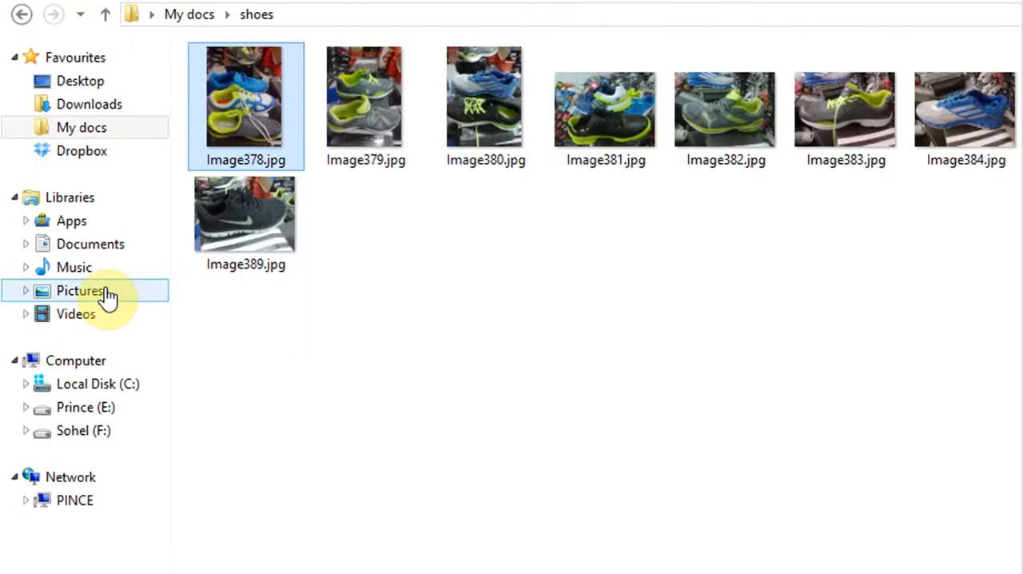
left_click(80, 290)
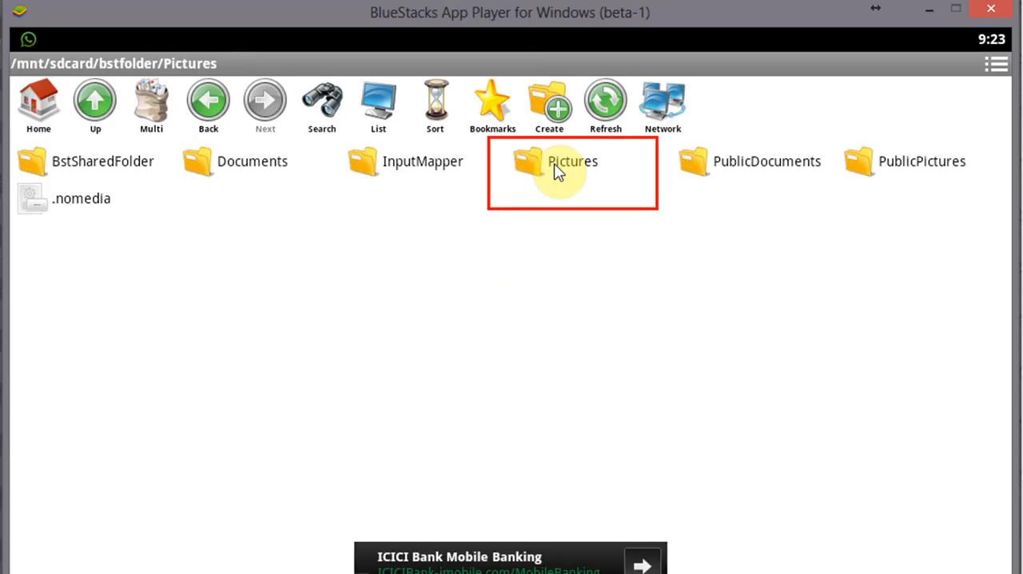
- Select Image378.jpg in the shared Pictures folder with Multi and copy it
double_click(572, 161)
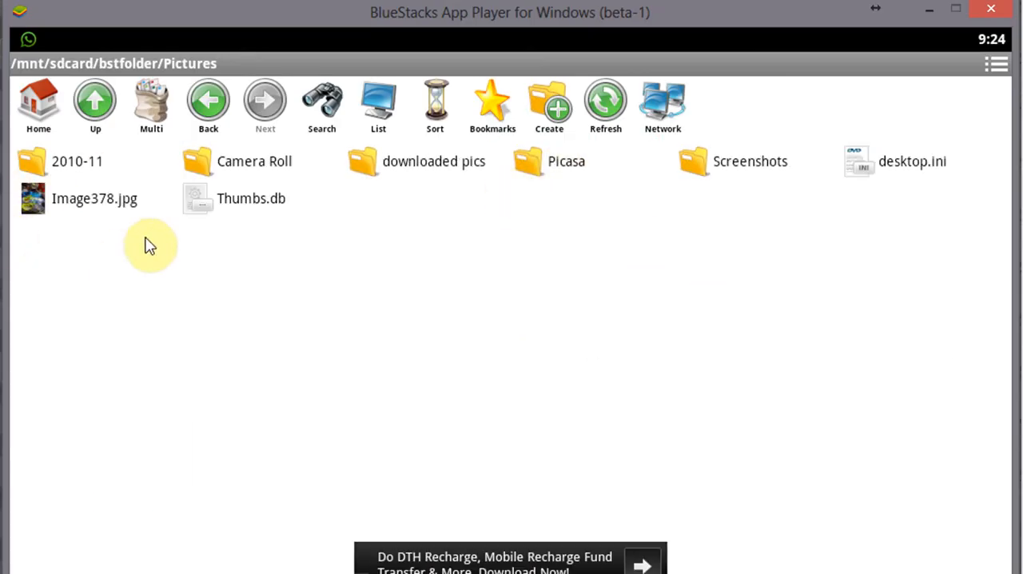
left_click(151, 103)
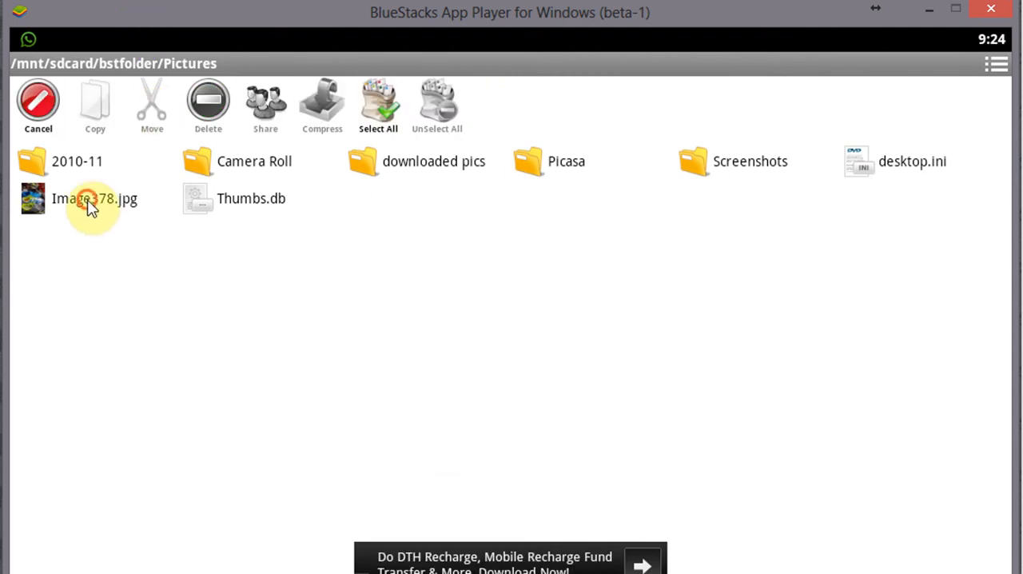
left_click(94, 198)
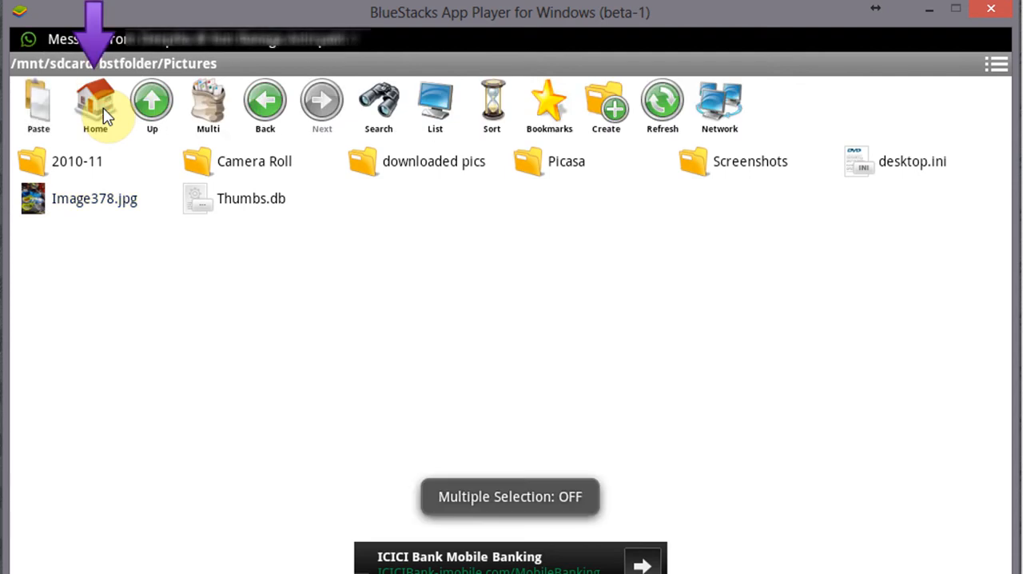
- Return to the sdcard root and enter the WhatsApp folder's Media subfolder
left_click(95, 104)
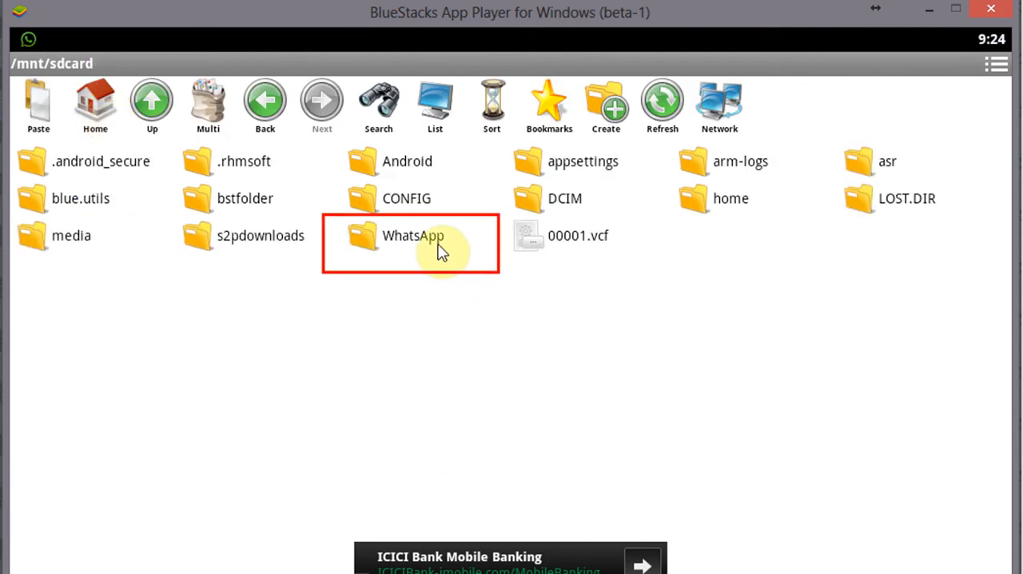
double_click(412, 235)
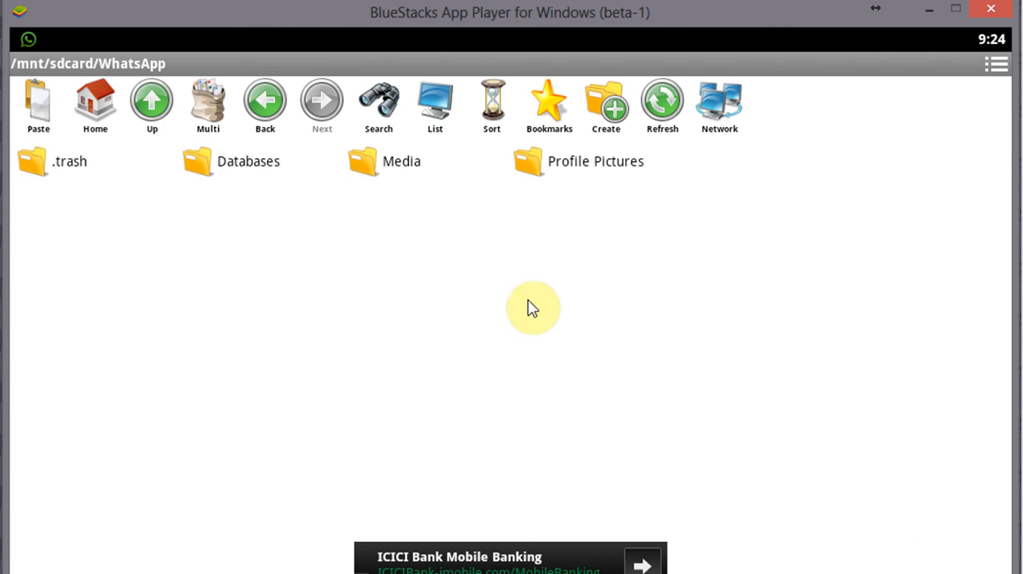
double_click(400, 161)
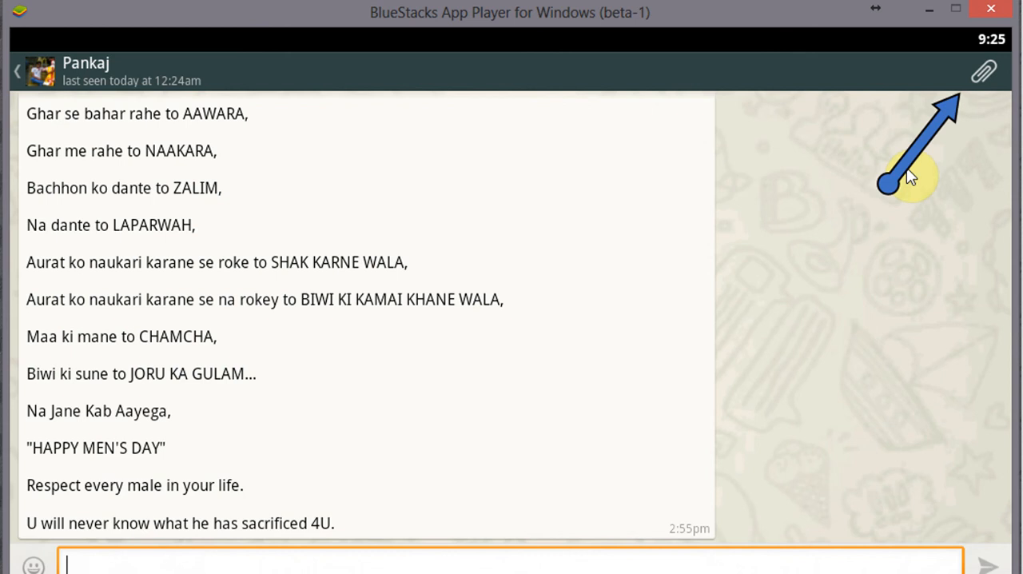
- Attach the shoe photo from Gallery and send it in Pankaj's chat
left_click(984, 71)
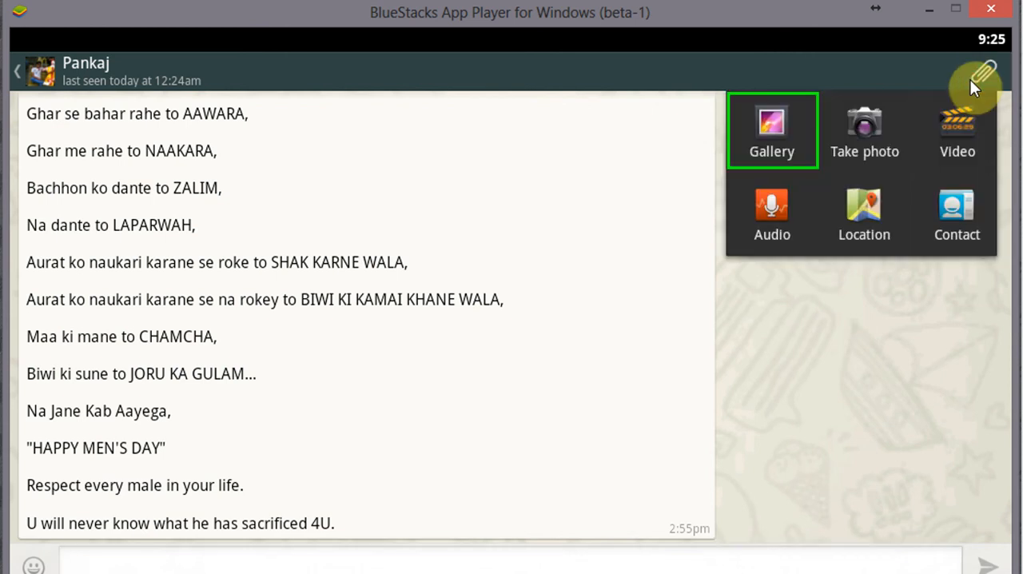
left_click(770, 129)
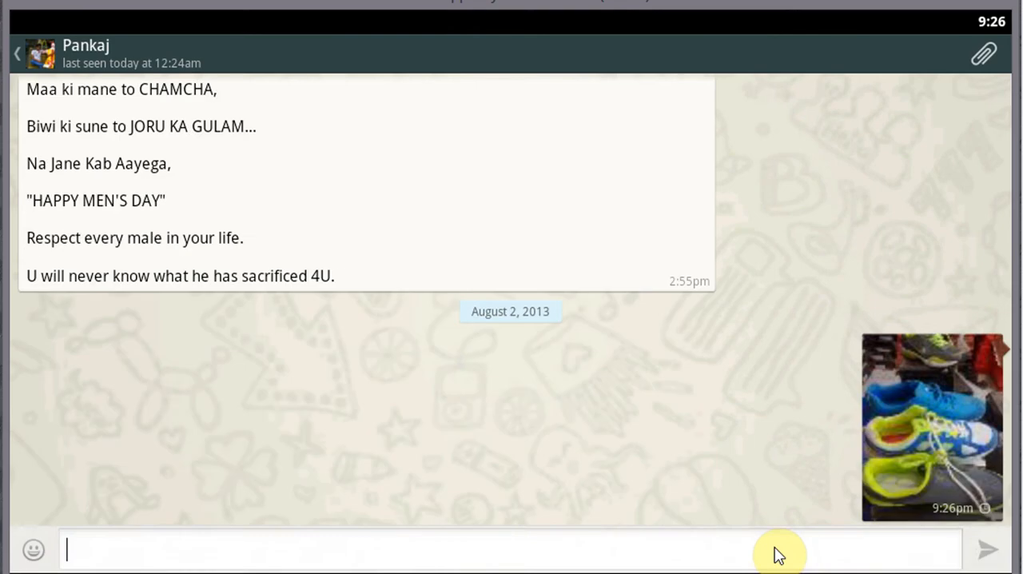
left_click(511, 549)
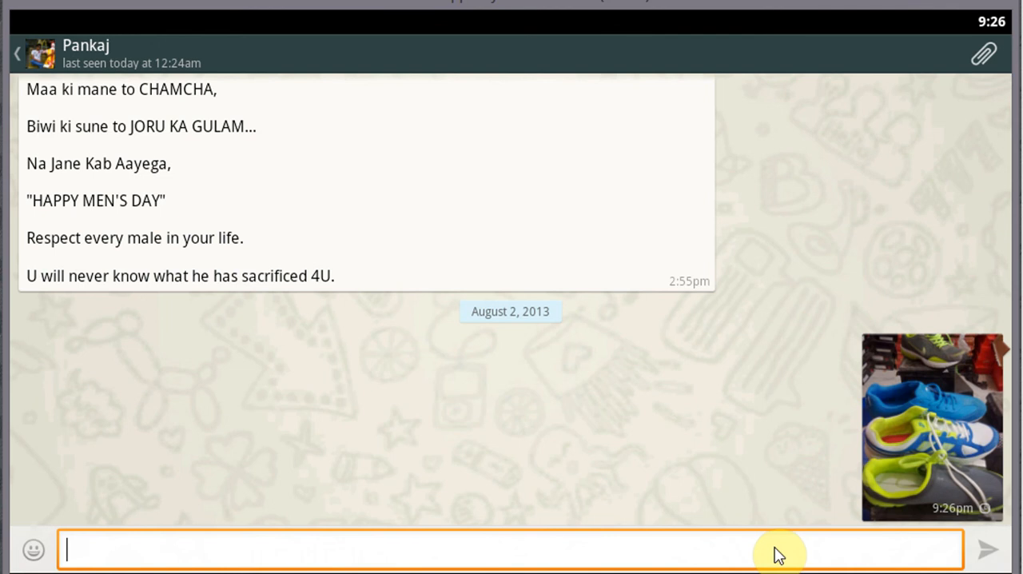